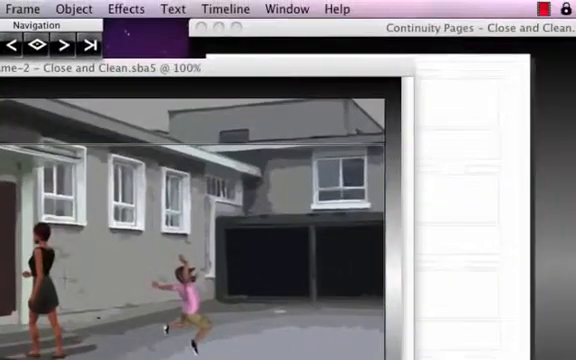
Save the current timeline as the edit file 'Time Line'.
left_click(223, 9)
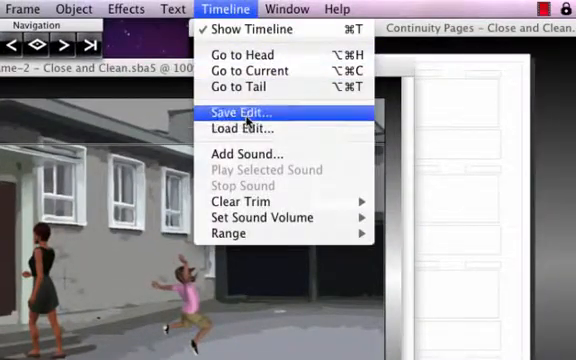
left_click(245, 112)
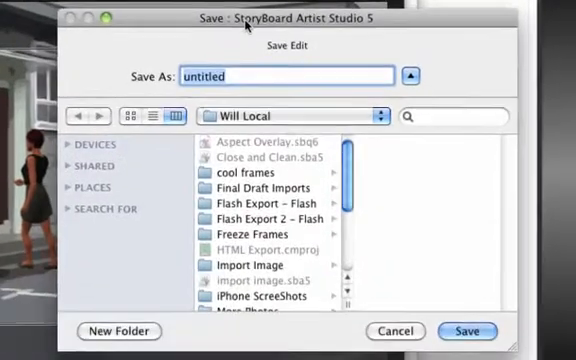
type("Time Line")
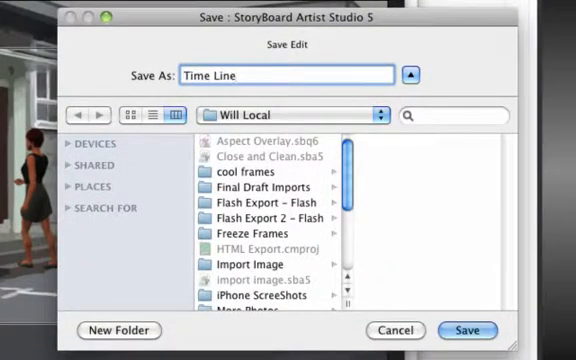
left_click(464, 331)
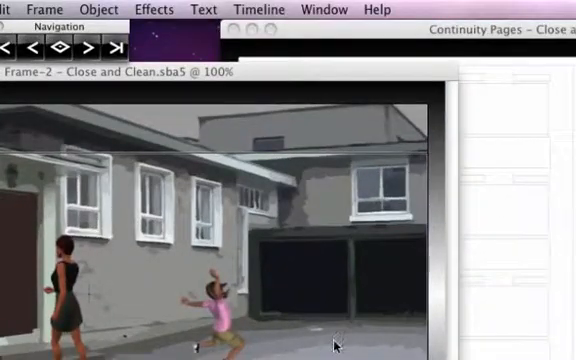
Save another timeline edit version named 'Time Line #' with a version number.
left_click(262, 9)
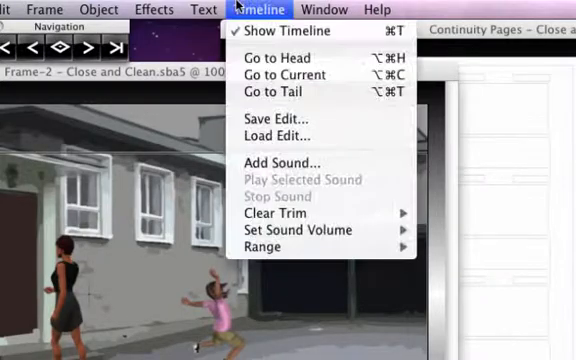
left_click(278, 114)
type("Time")
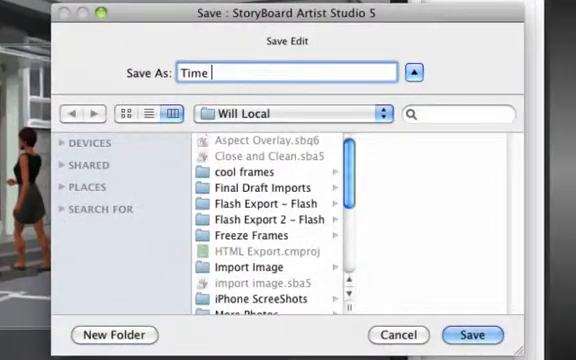
type("Line #")
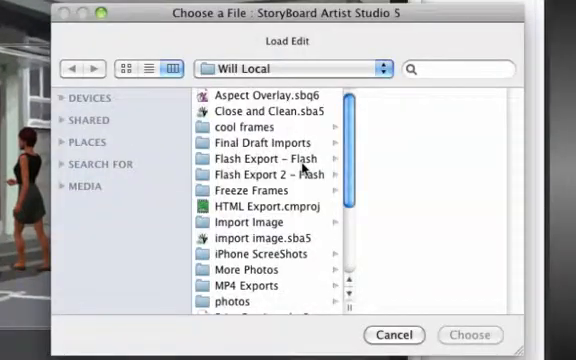
Load the 'Time Line #1.txml' edit file from the file chooser.
scroll("down", 3)
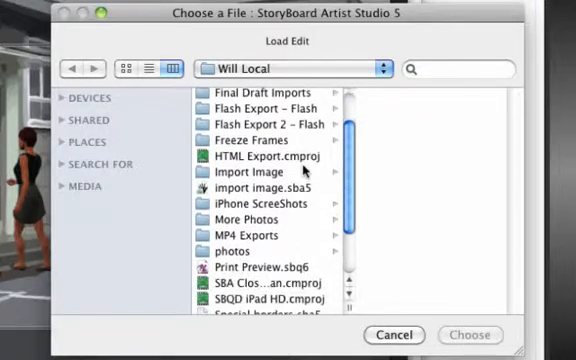
scroll("down", 3)
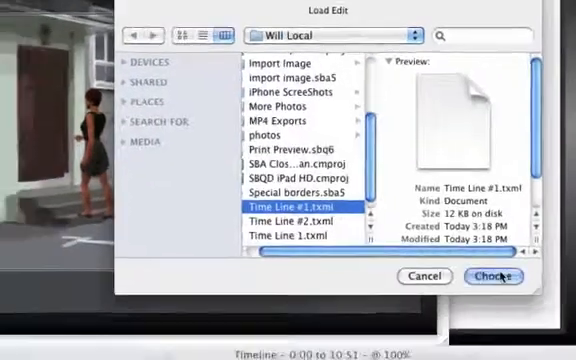
left_click(494, 277)
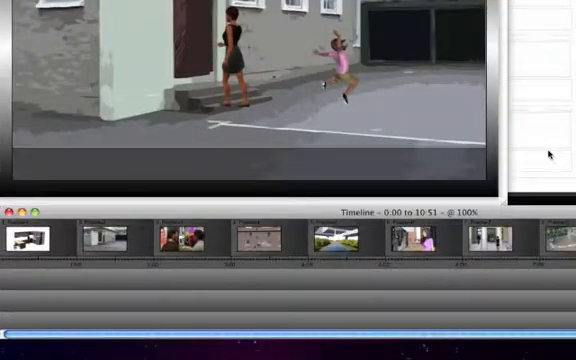